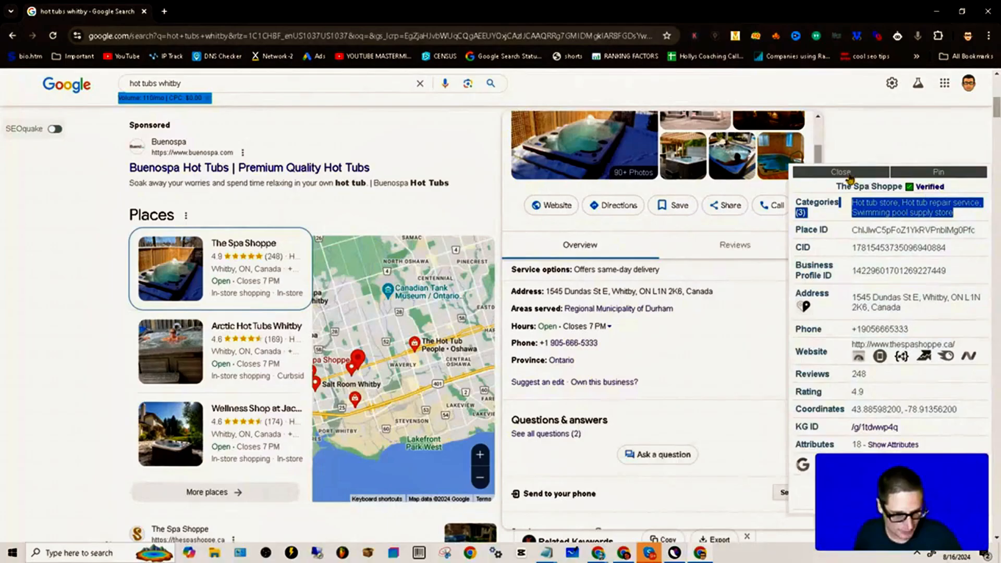
Step: Dismiss the SEOquake details overlay and expand the full hot tubs whitby local places list
click(840, 171)
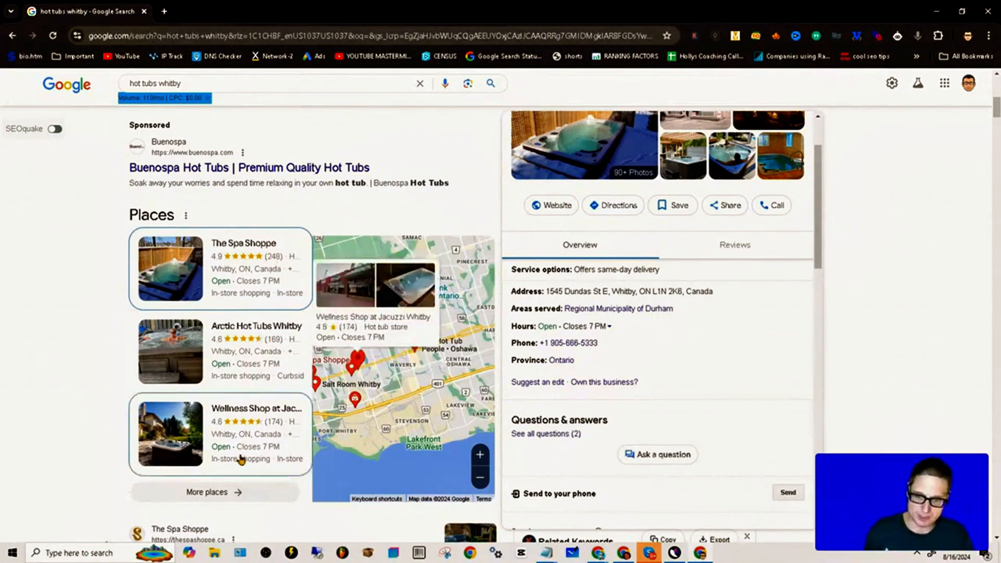
mouse_move(269, 425)
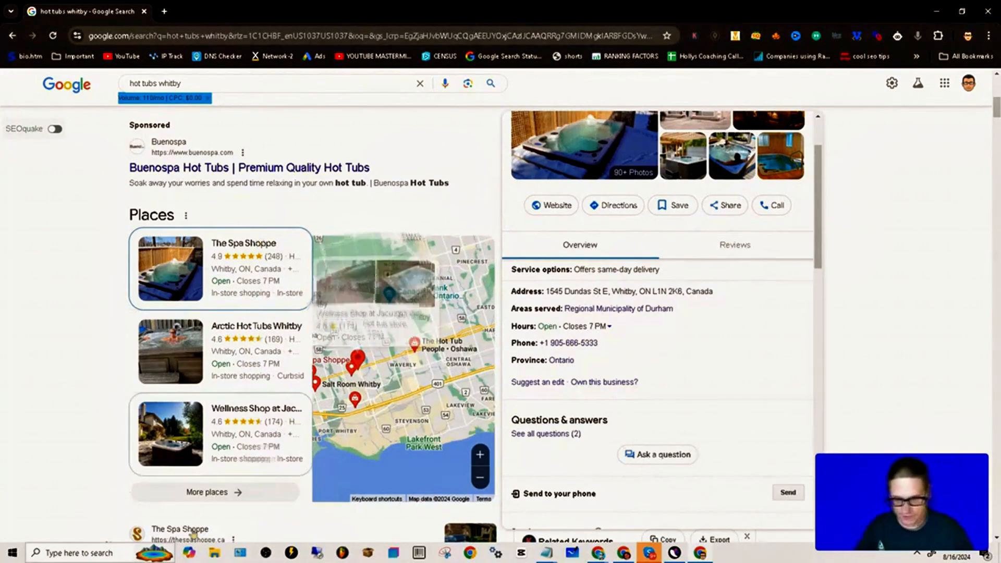
click(213, 492)
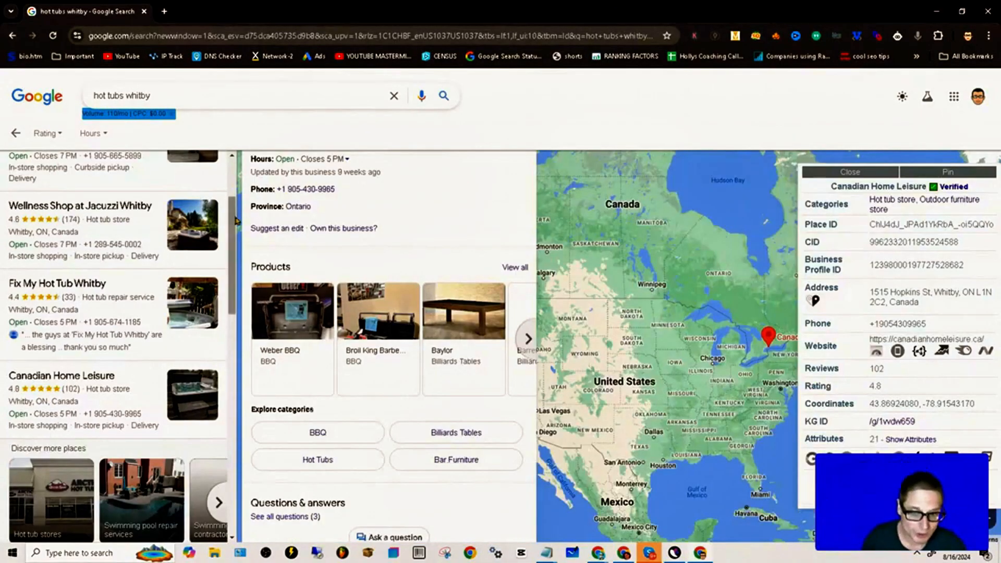
Step: View Canadian Home Leisure's Weber BBQ product, then return to the listing's photos and overview
click(291, 310)
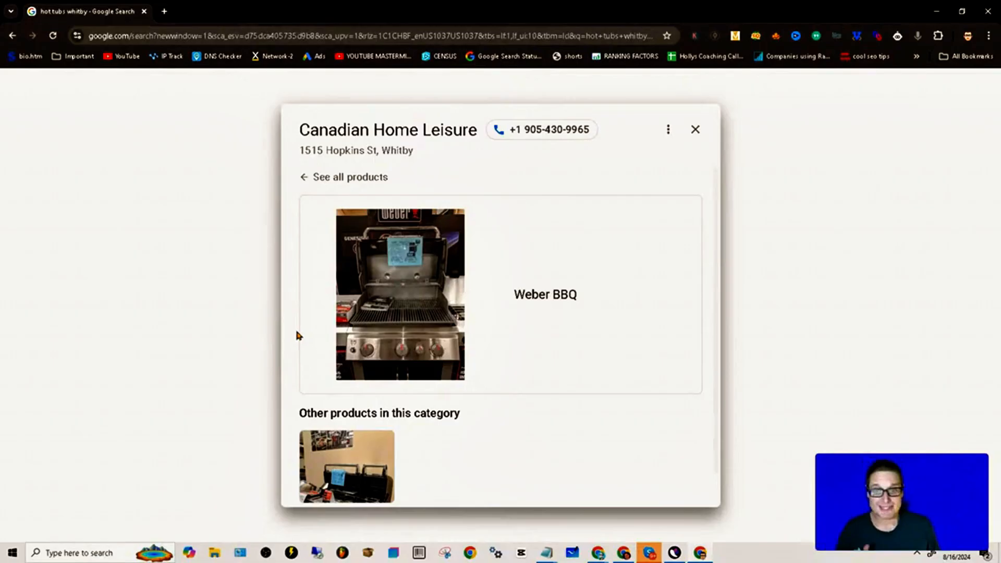
right_click(544, 294)
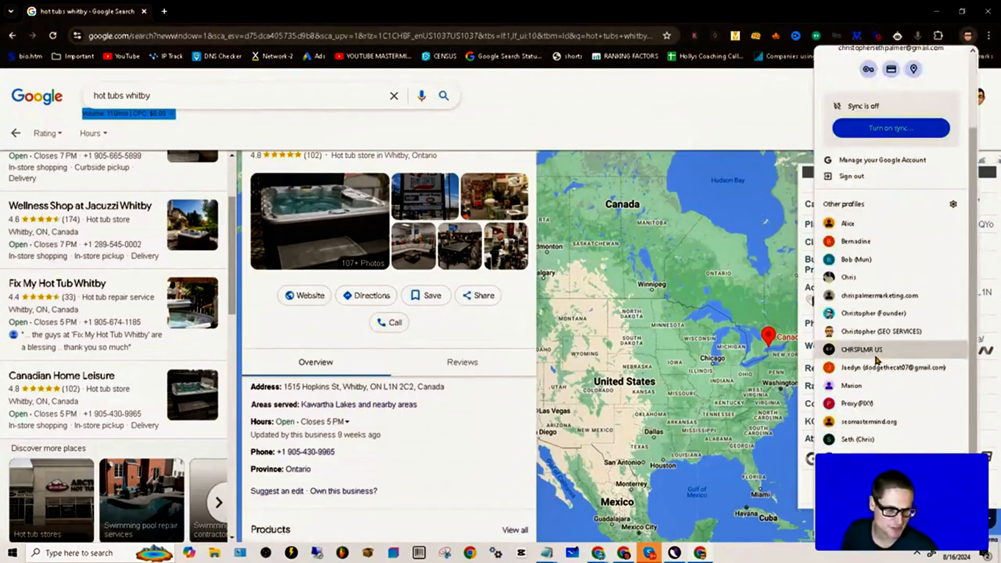
Step: Switch Restream Studio to the Demo scene showing Alligator Pools' Services list
click(754, 12)
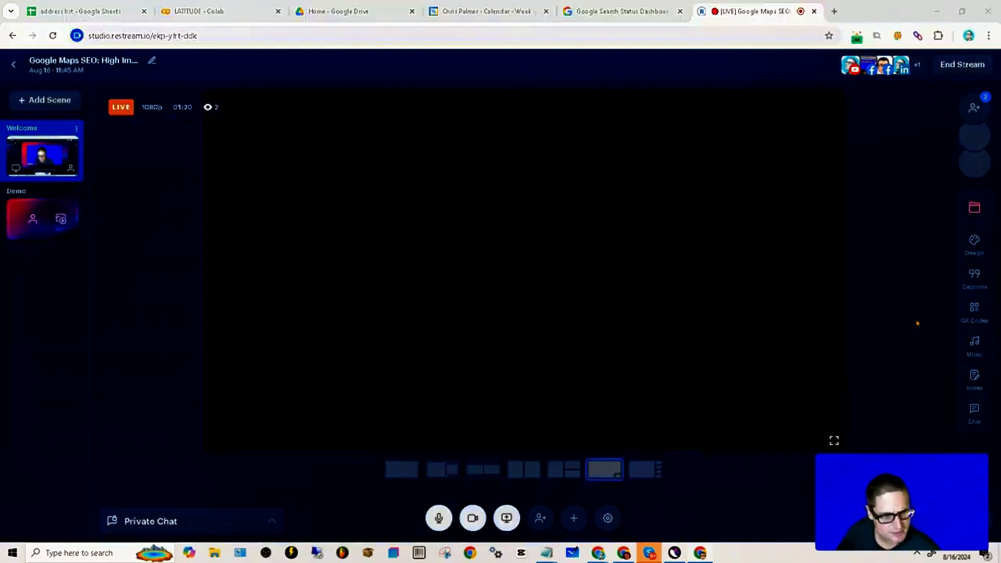
click(615, 11)
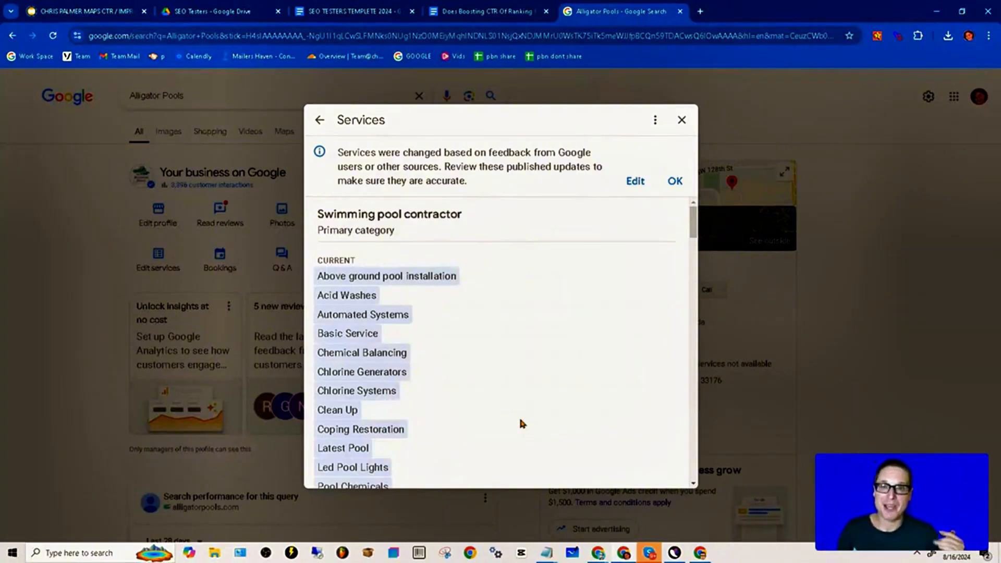
Step: Highlight 'Primary category' in Alligator Pools' Swimming pool contractor Services dialog
double_click(362, 353)
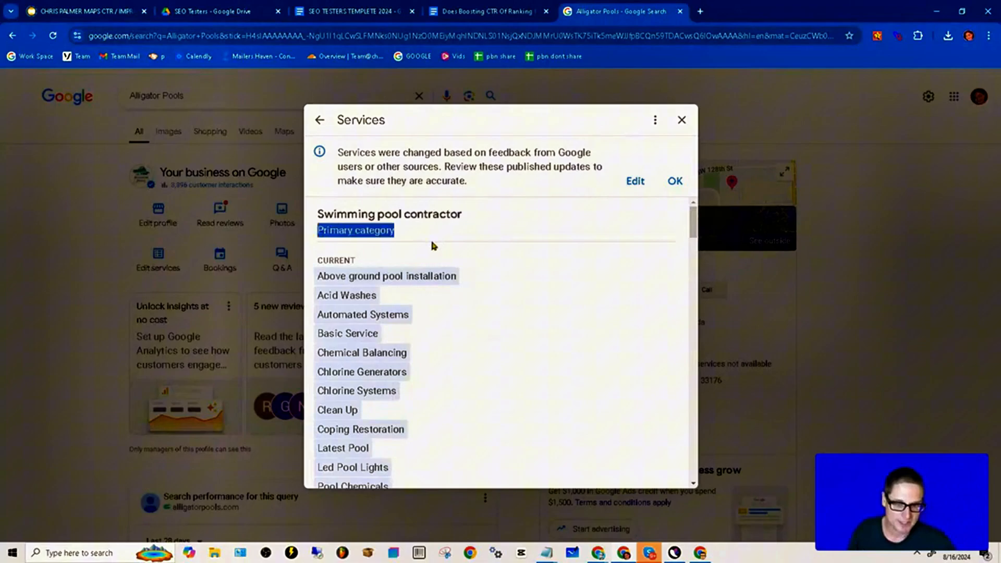
mouse_move(412, 252)
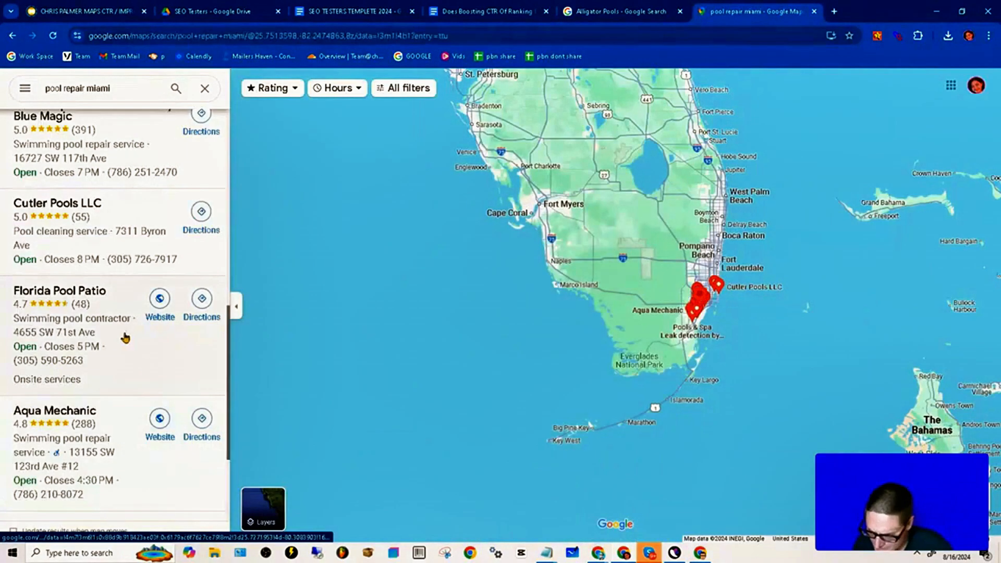
Step: Scroll the pool repair miami Maps results down to CUSTOM POOLS and CUSTOM POOLS MIAMI
scroll(down, 3)
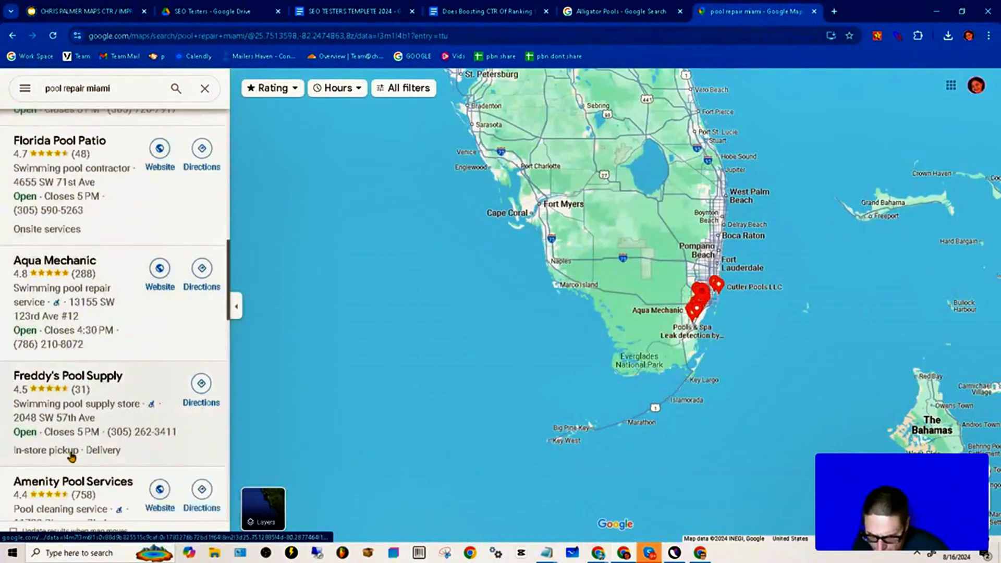
scroll(down, 3)
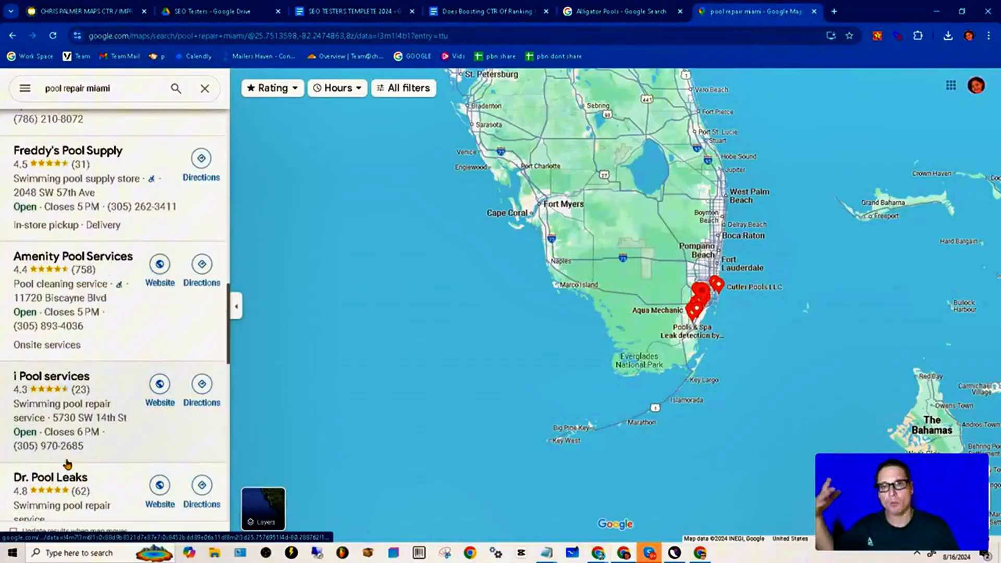
scroll(down, 3)
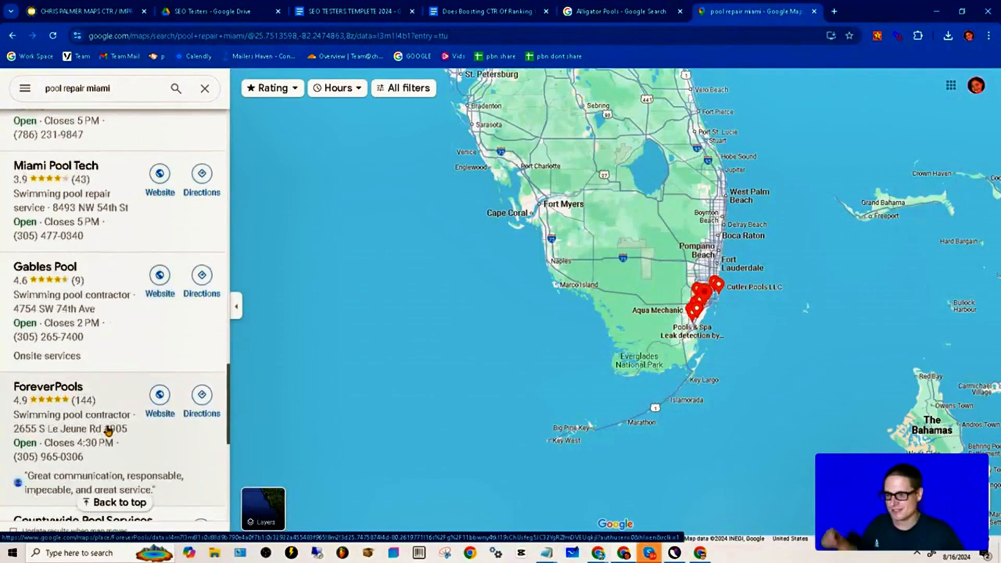
scroll(down, 3)
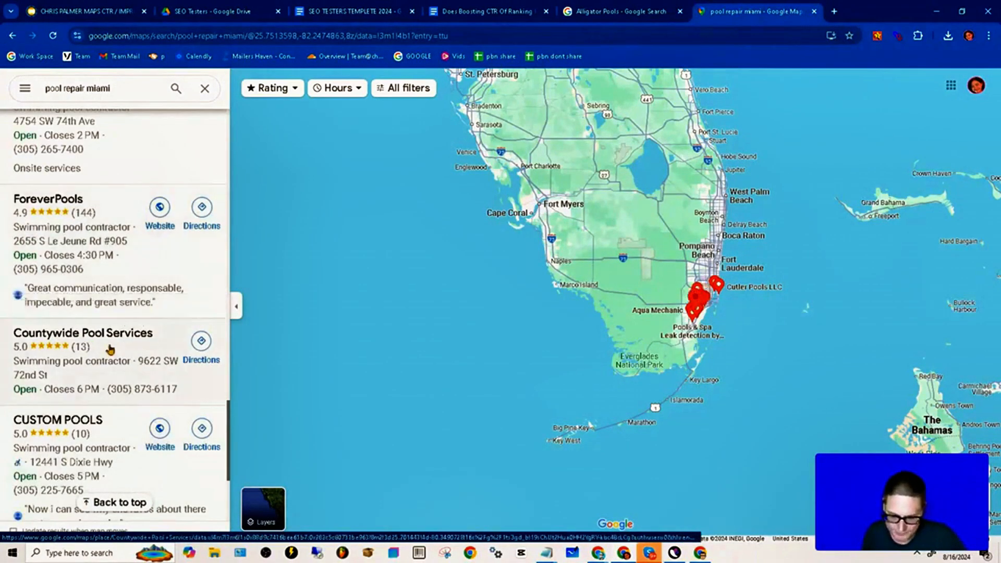
scroll(down, 3)
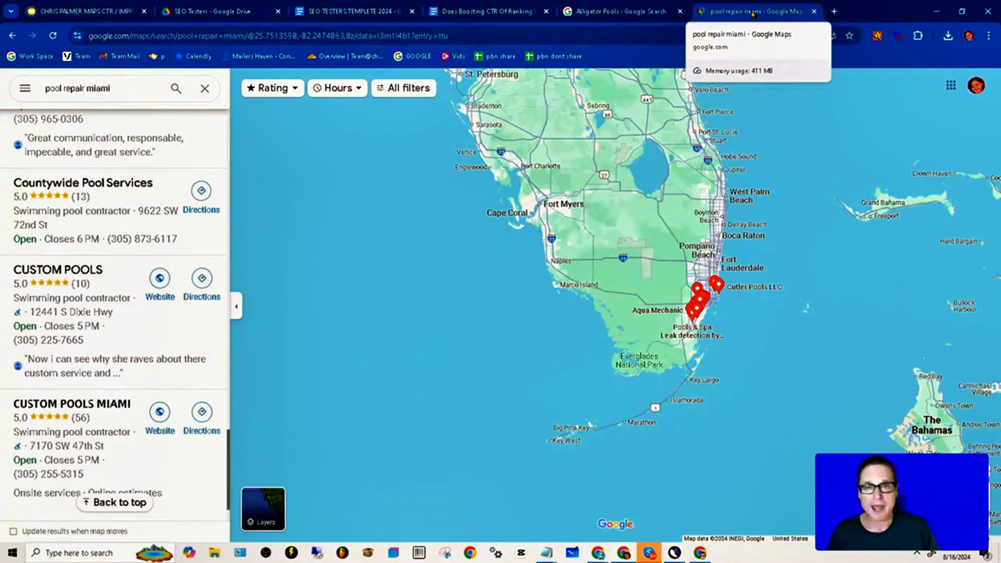
Step: Return to the Alligator Pools - Google Search tab with the Services dialog
click(614, 11)
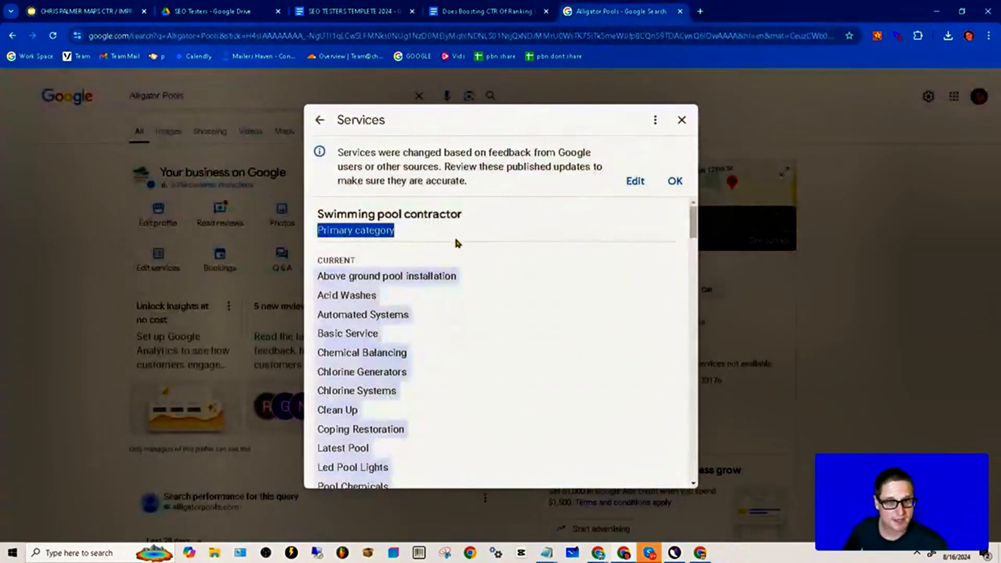
mouse_move(410, 265)
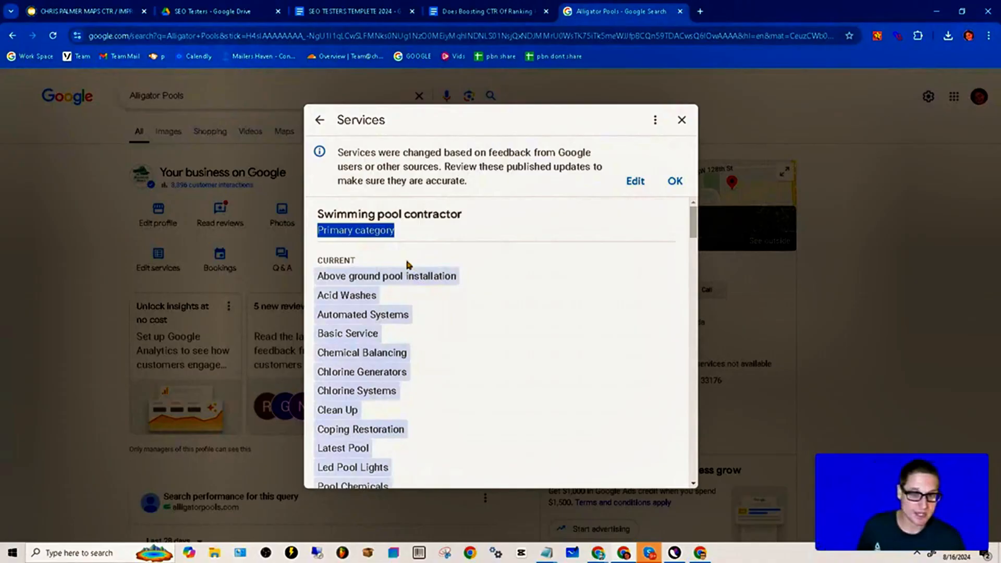
mouse_move(318, 259)
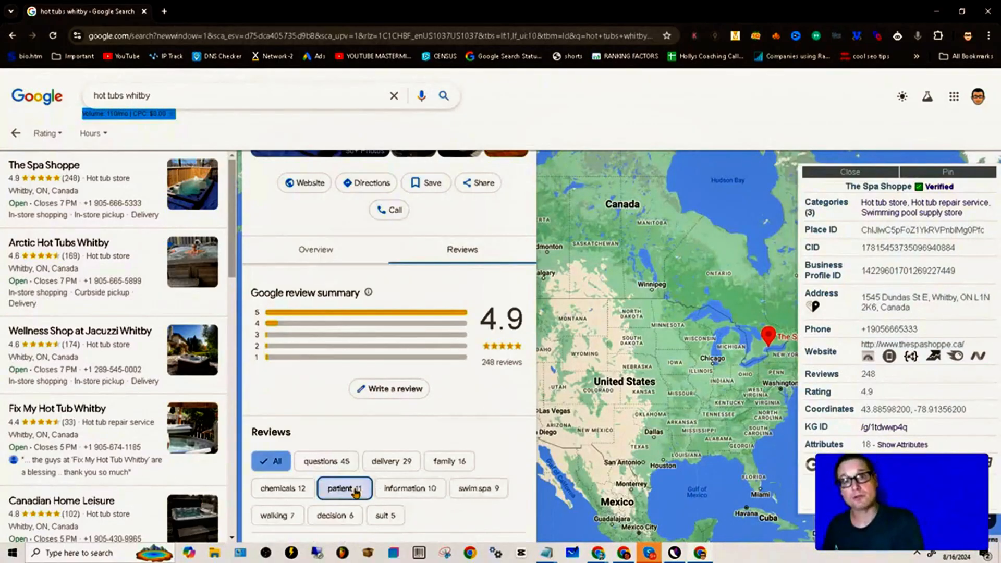
Step: Open Arctic Hot Tubs Whitby's listing with its 4.6-star, 169-review summary
scroll(down, 3)
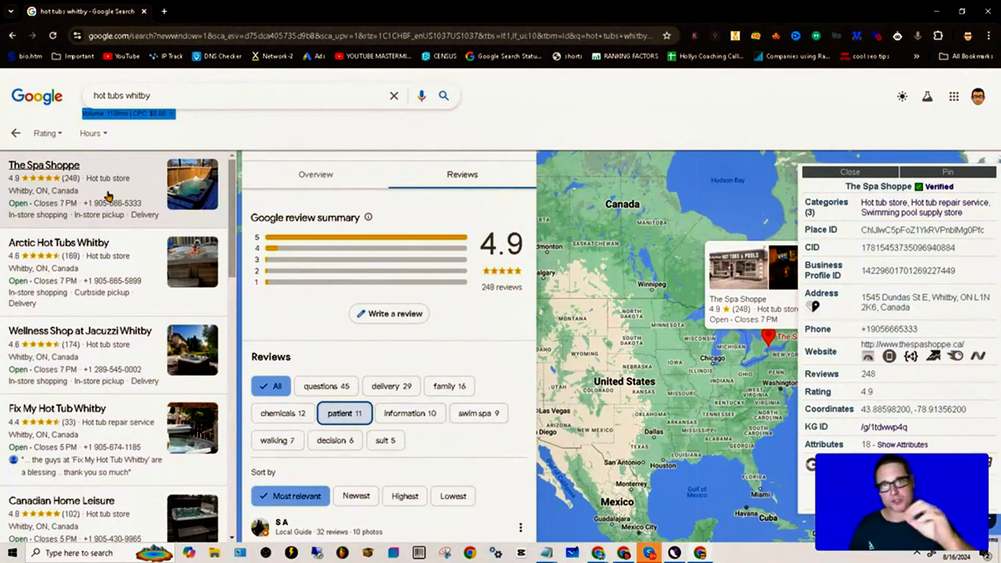
click(59, 242)
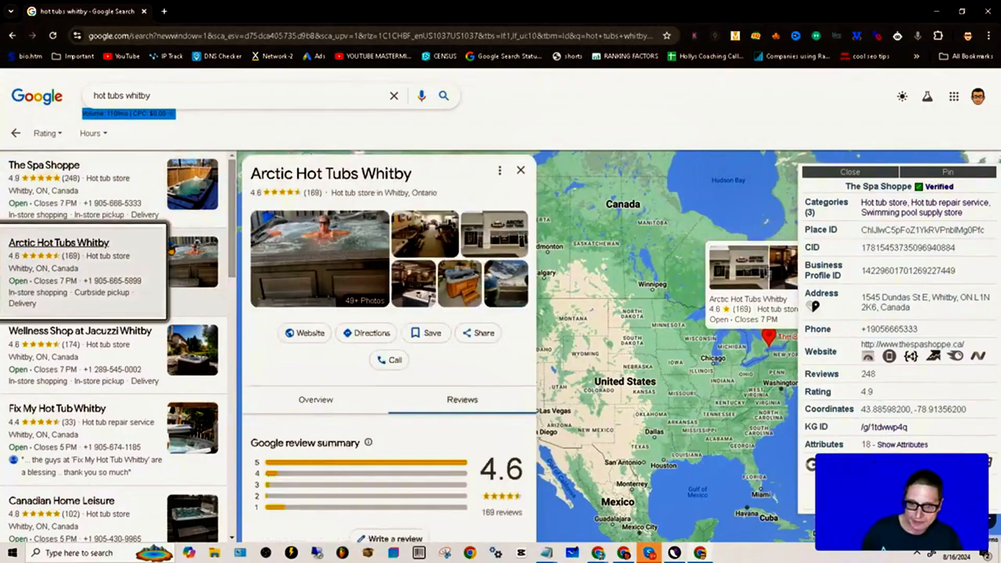
Step: Expand Arctic Hot Tubs' review topic chips with +6 and filter reviews by the 'system' topic
scroll(down, 3)
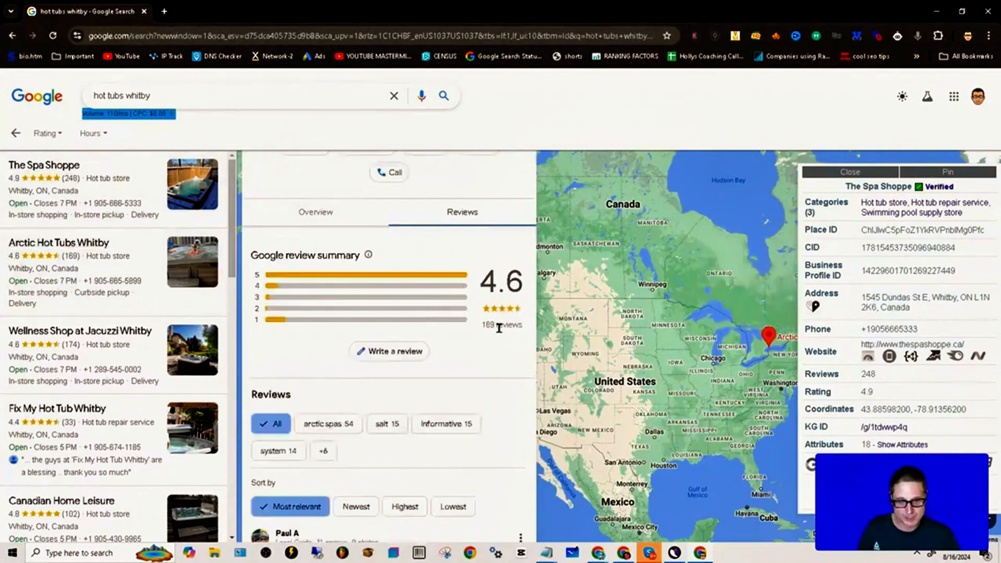
click(323, 450)
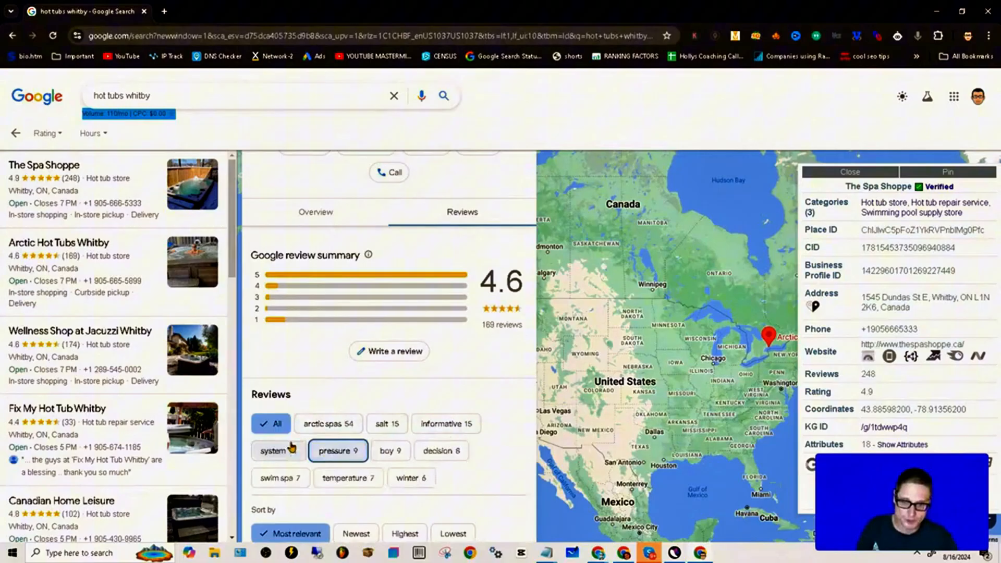
click(79, 330)
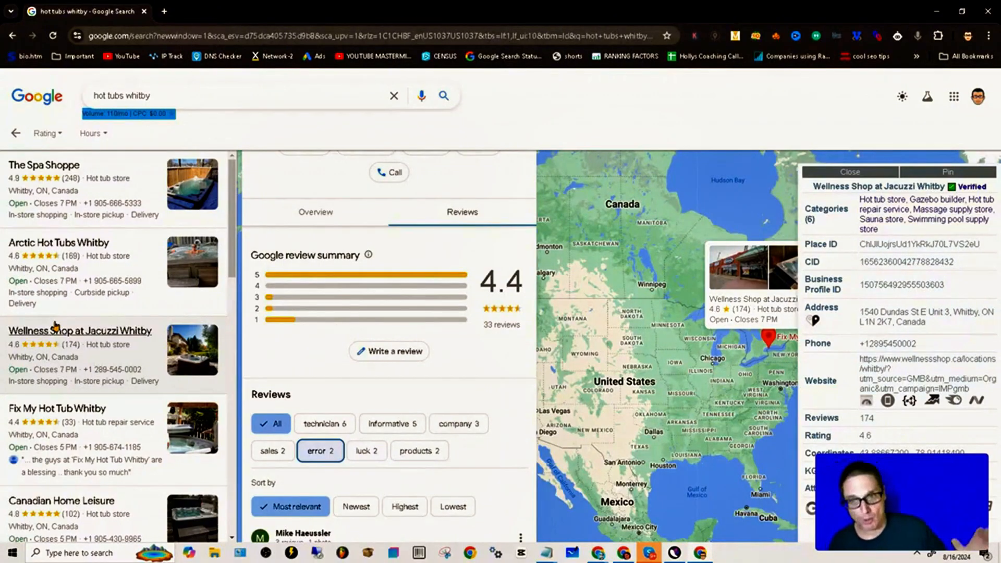
Step: Reopen The Spa Shoppe, then Wellness Shop at Jacuzzi Whitby, and select its name
scroll(down, 3)
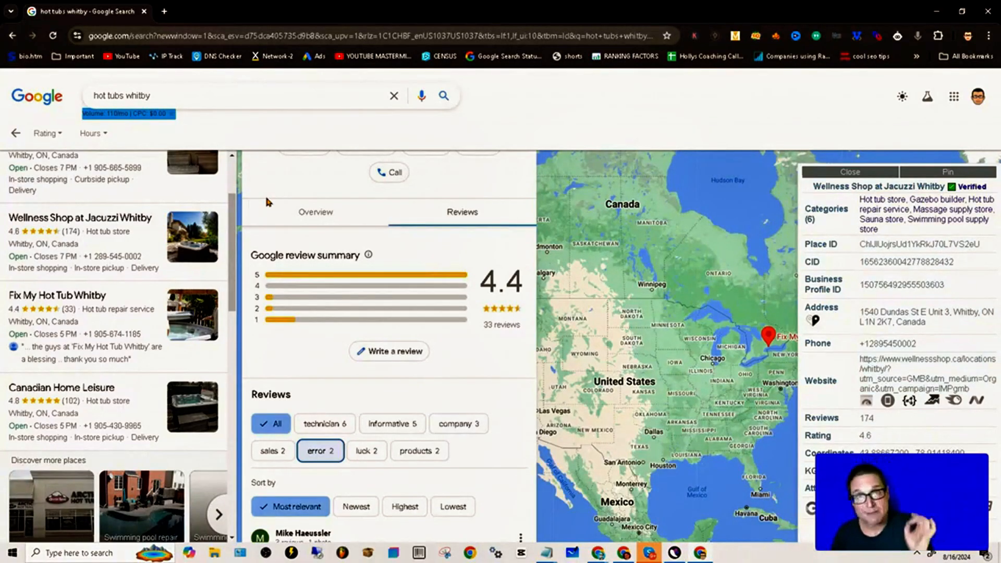
scroll(down, 3)
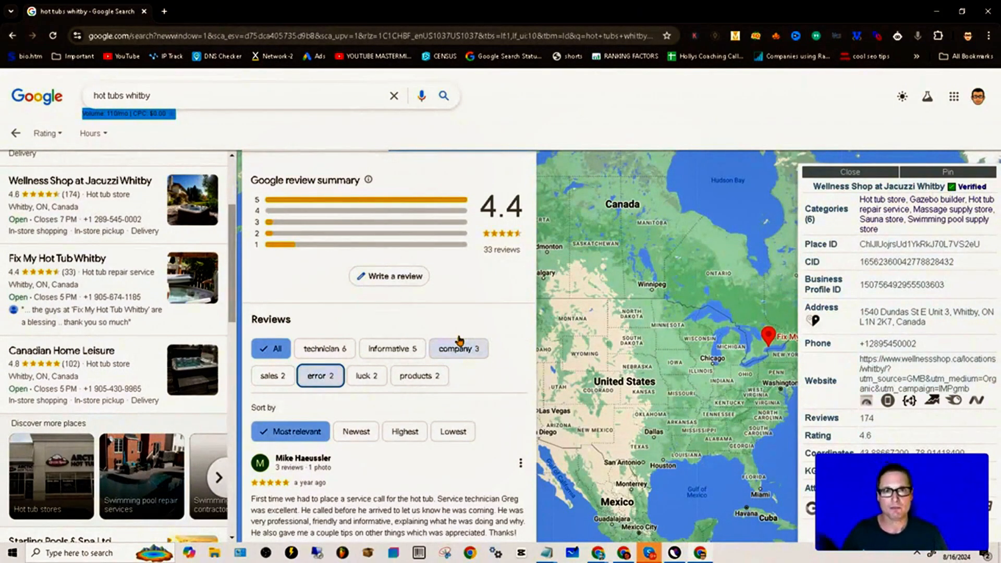
click(43, 165)
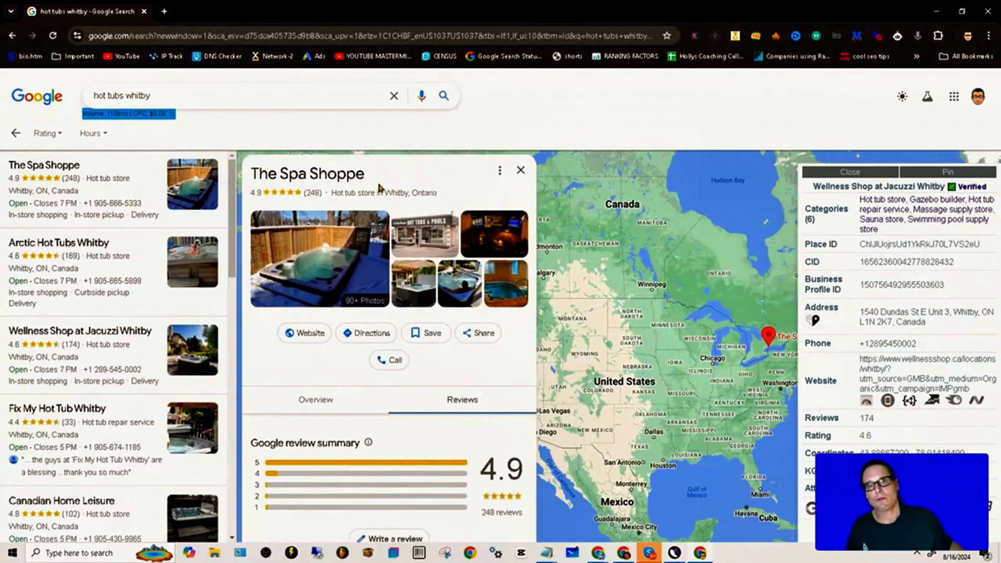
mouse_move(35, 426)
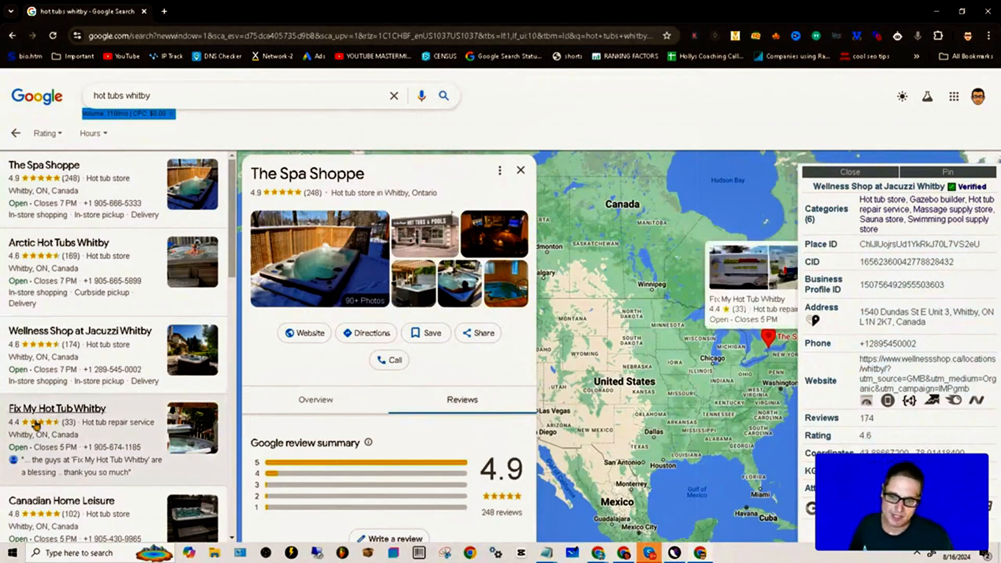
click(79, 331)
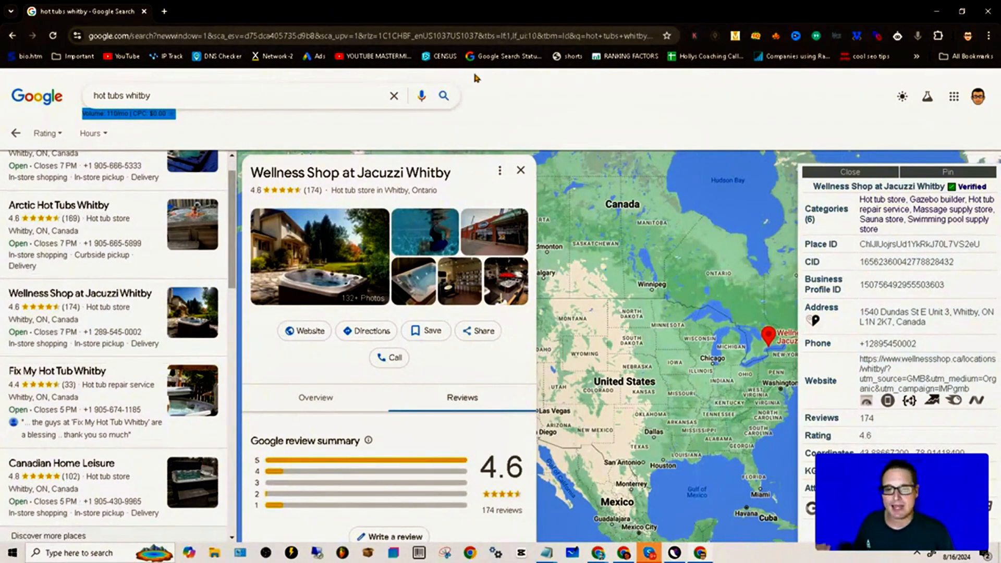
double_click(350, 173)
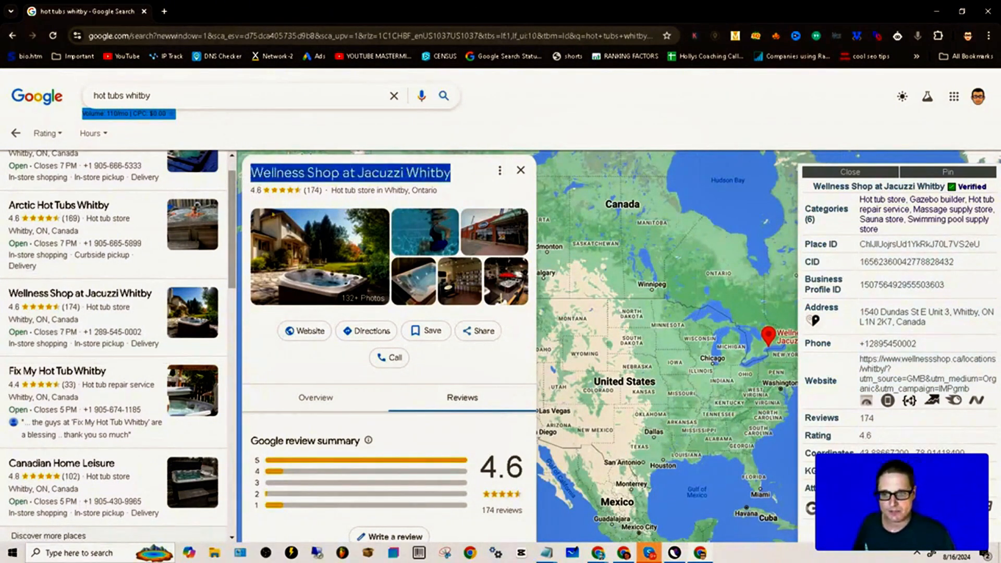
scroll(down, 3)
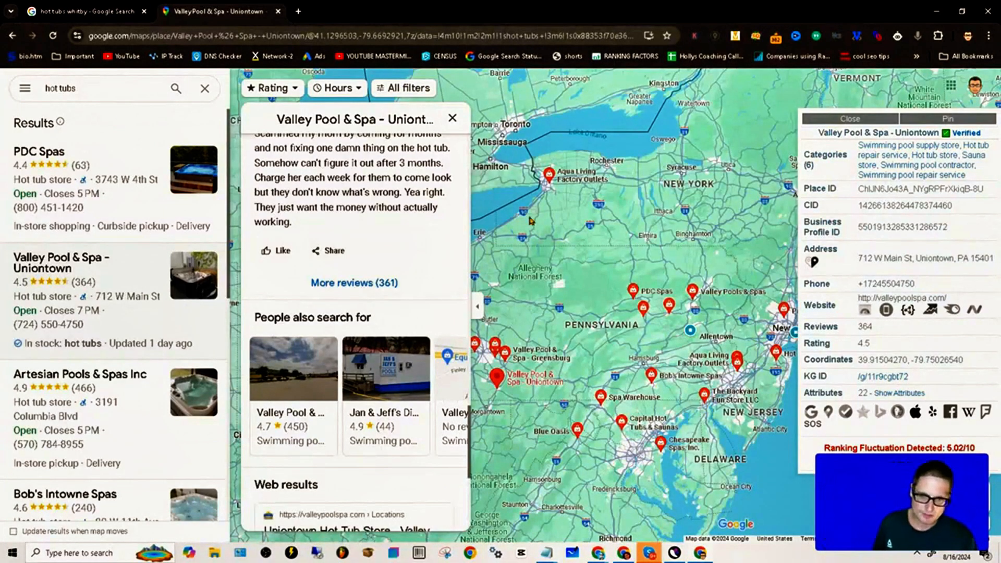
Step: Highlight 'People also search for' and scroll Valley Pool & Spa's owner posts, photos and Q&A
double_click(313, 317)
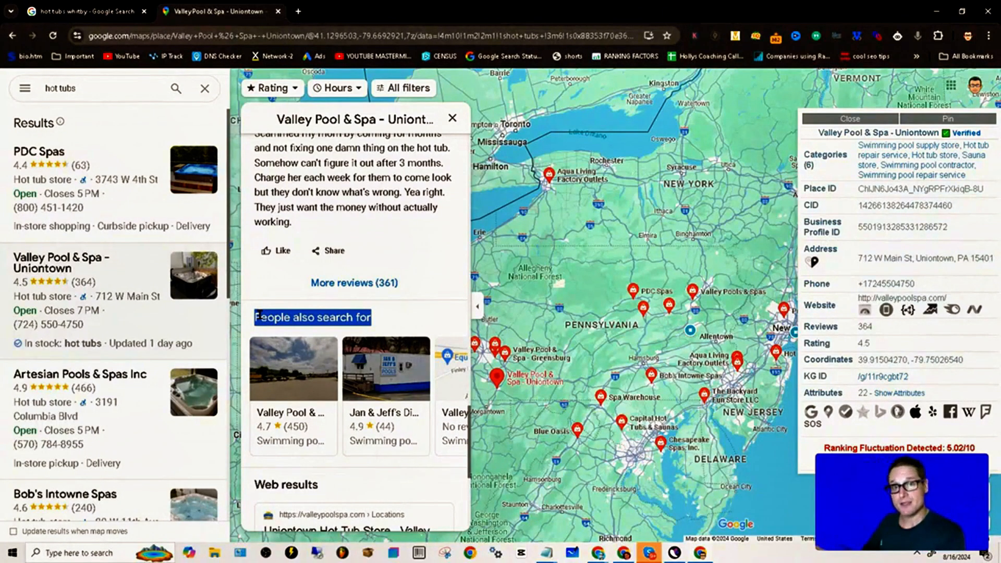
mouse_move(412, 277)
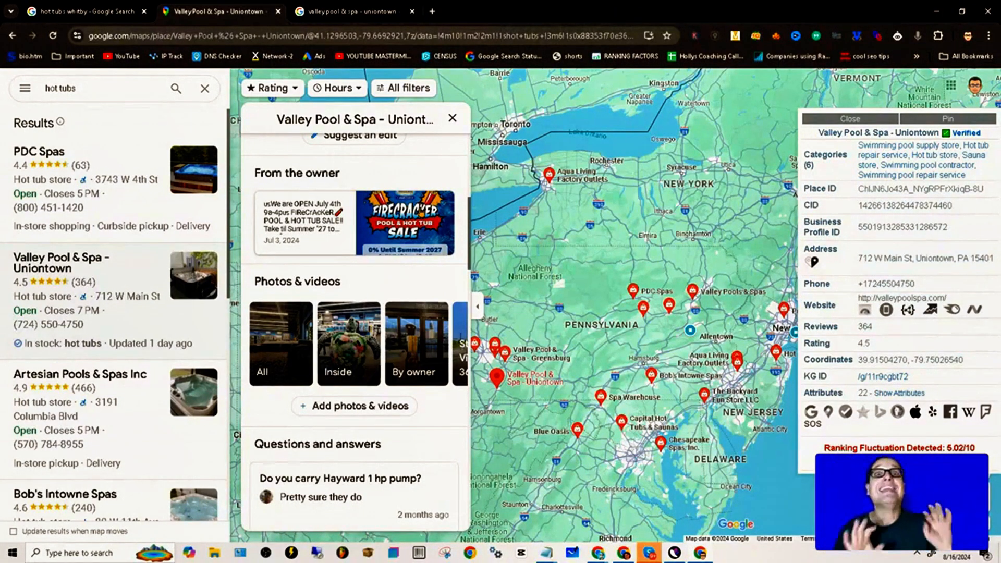
scroll(down, 3)
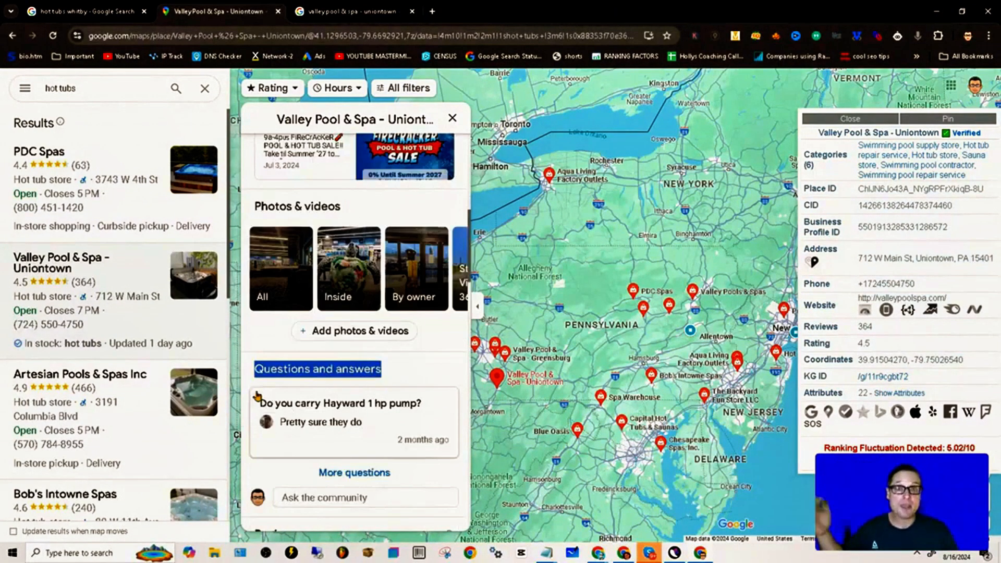